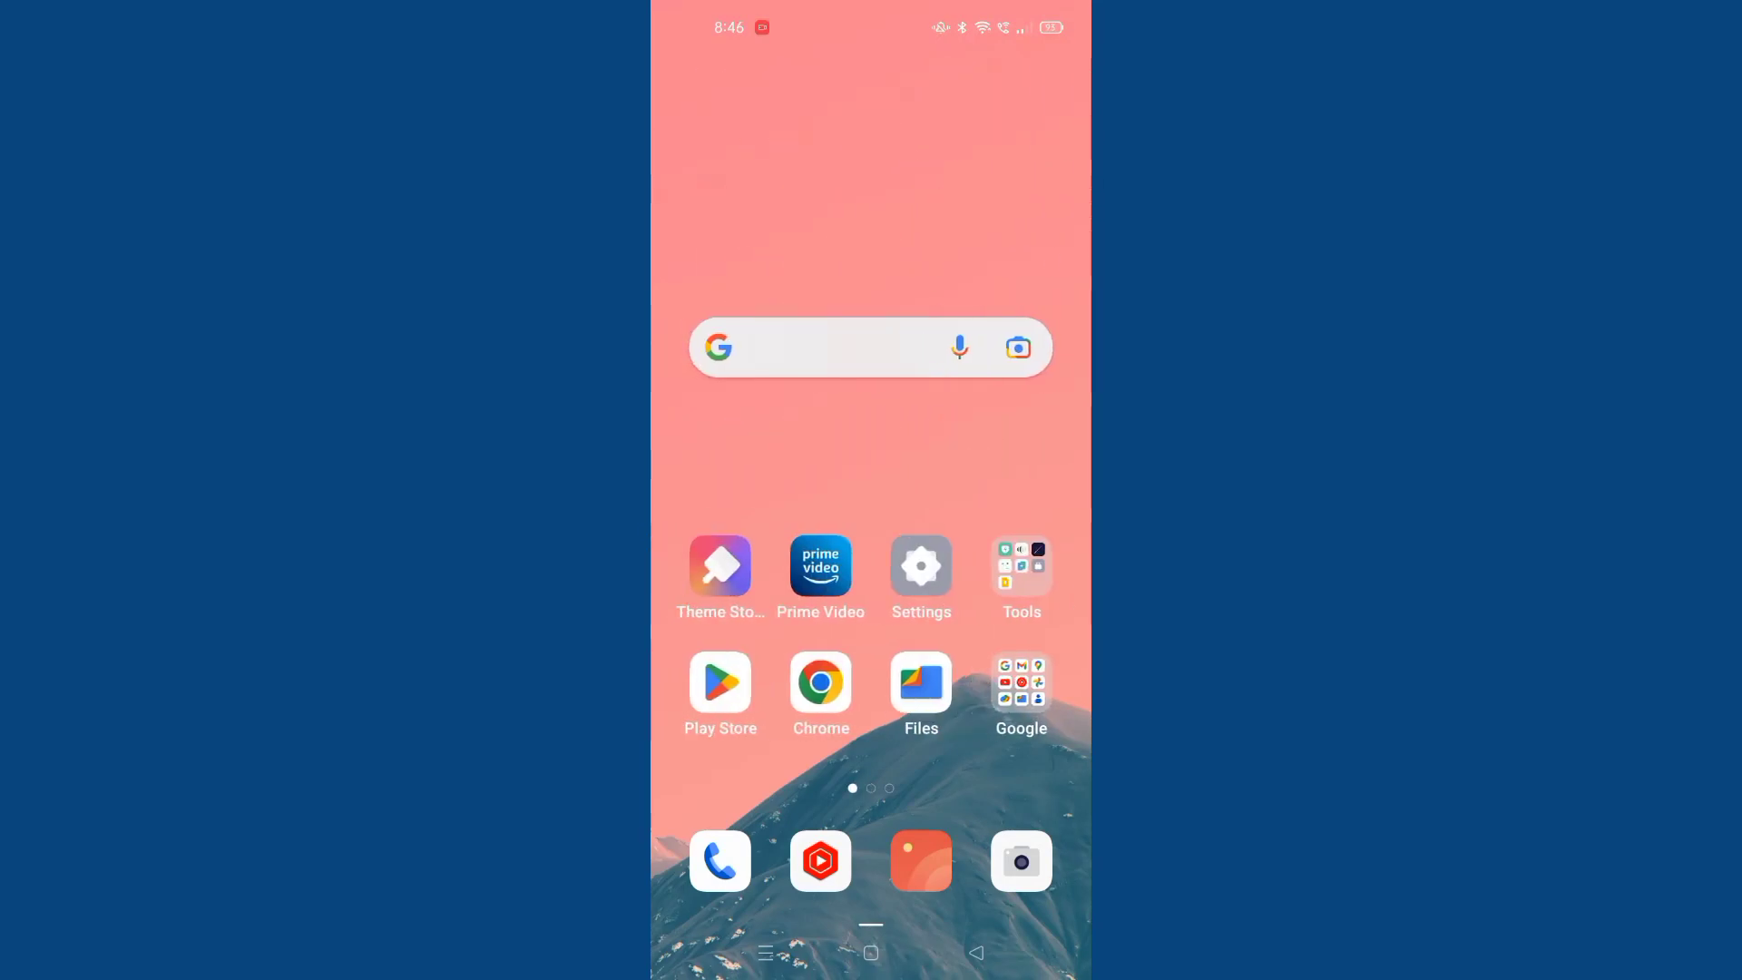
Step: Launch the Settings app from the launcher's all-apps list
{"action": "scroll", "scroll_direction": "up", "scroll_amount": 3}
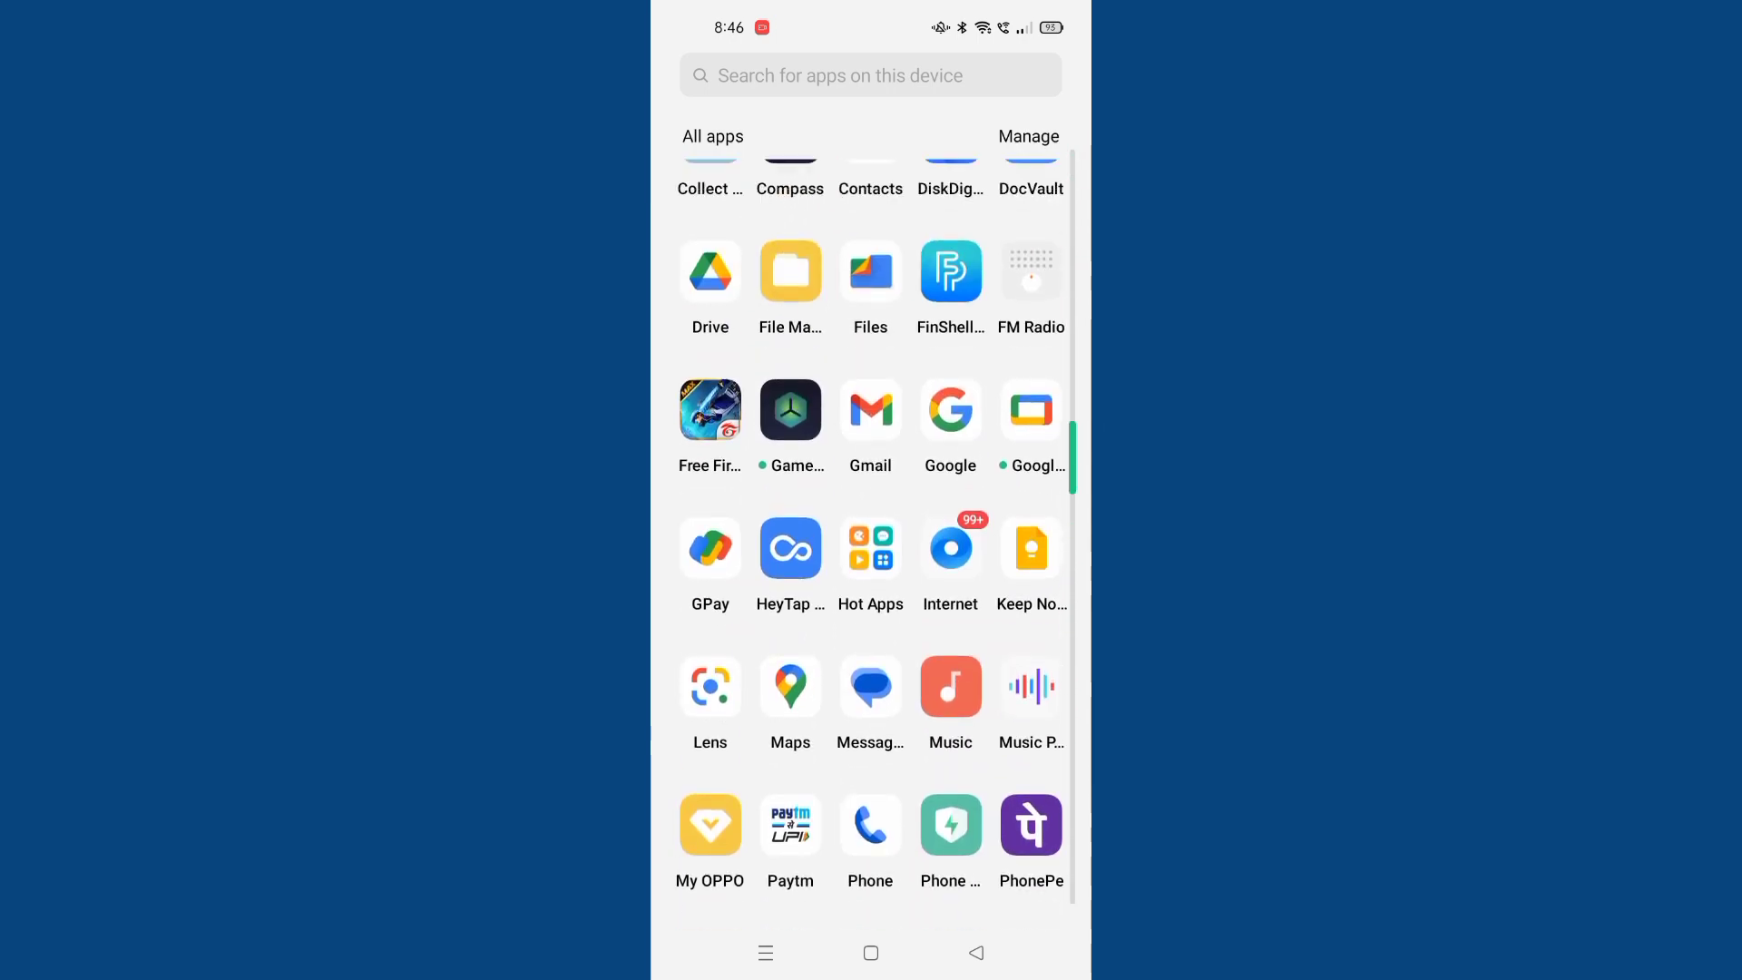
{"action": "scroll", "scroll_direction": "down", "scroll_amount": 3}
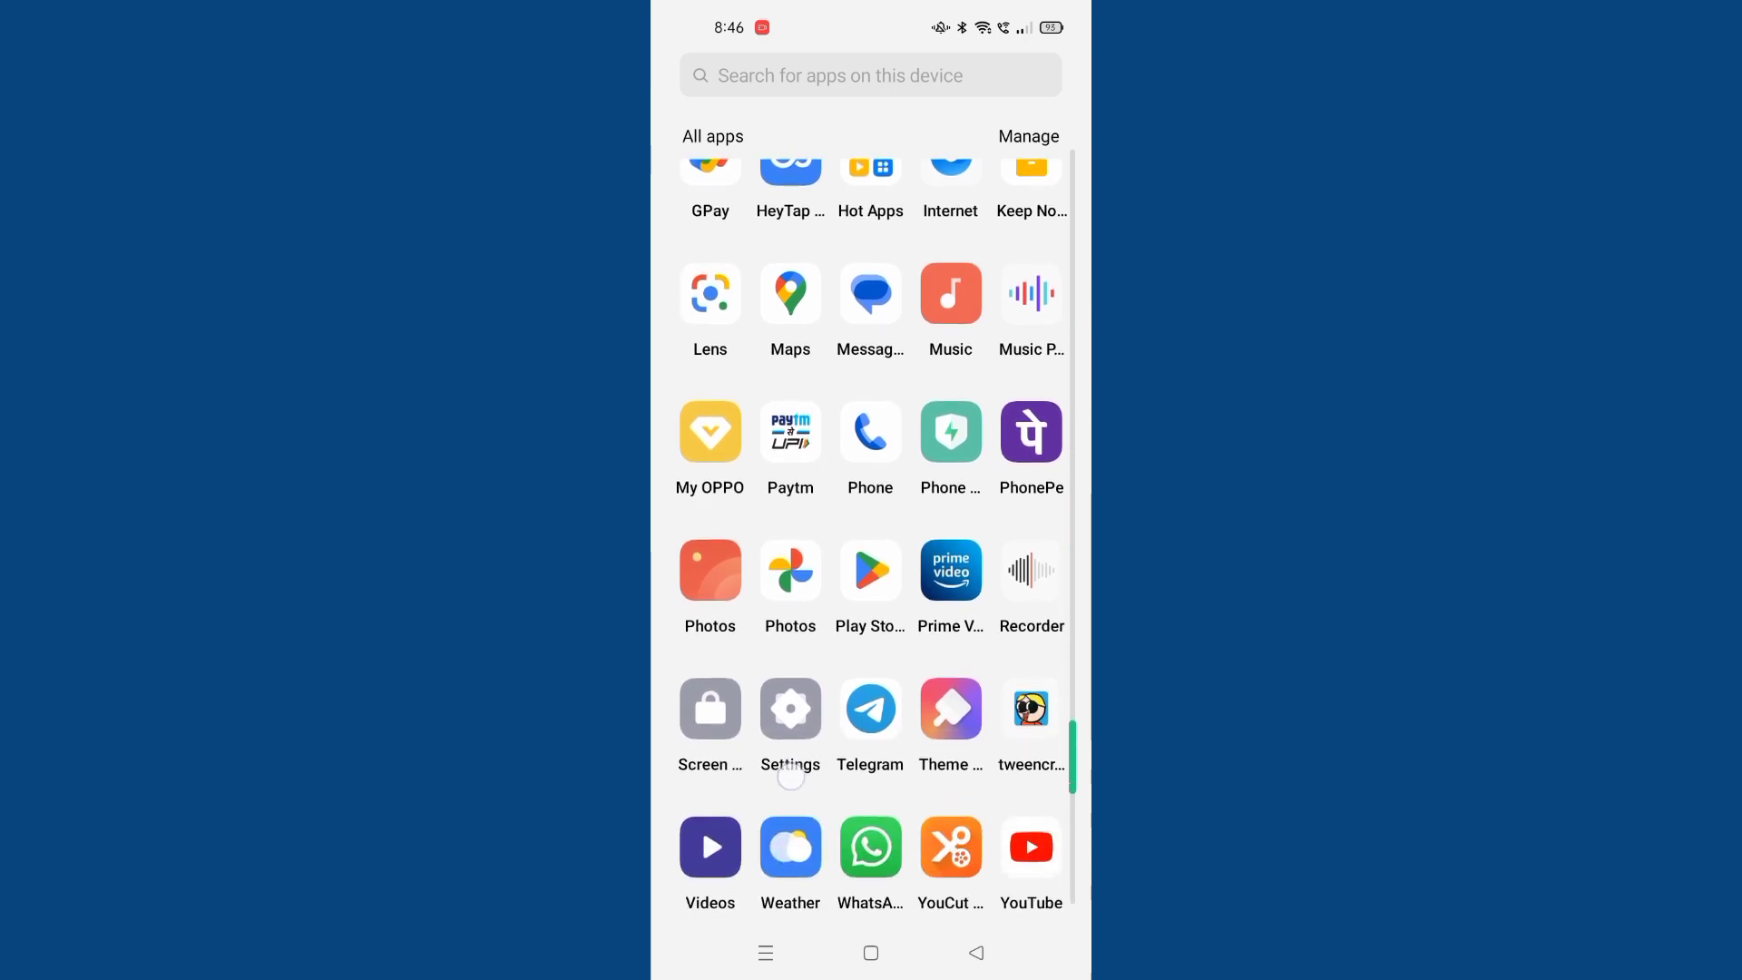
{"action": "left_click", "coordinate": [790, 708]}
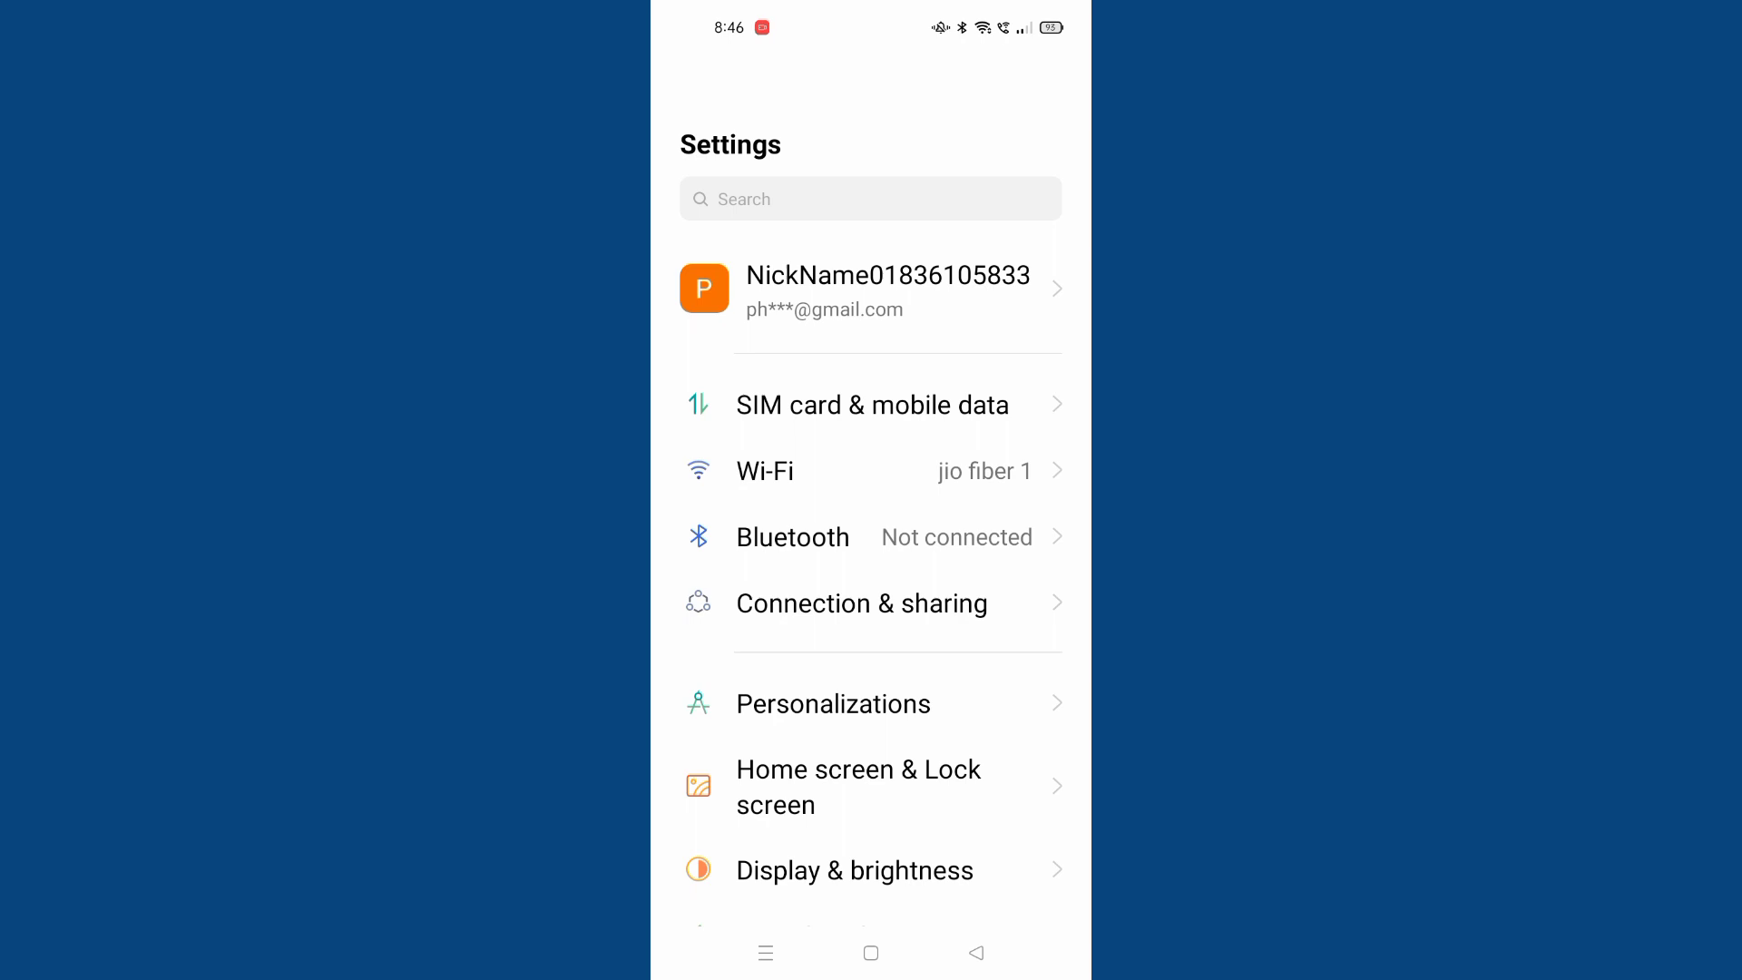
Step: Search Settings for "cre" and go to the Credential storage page
{"action": "left_click", "coordinate": [870, 199]}
{"action": "type", "text": "s"}
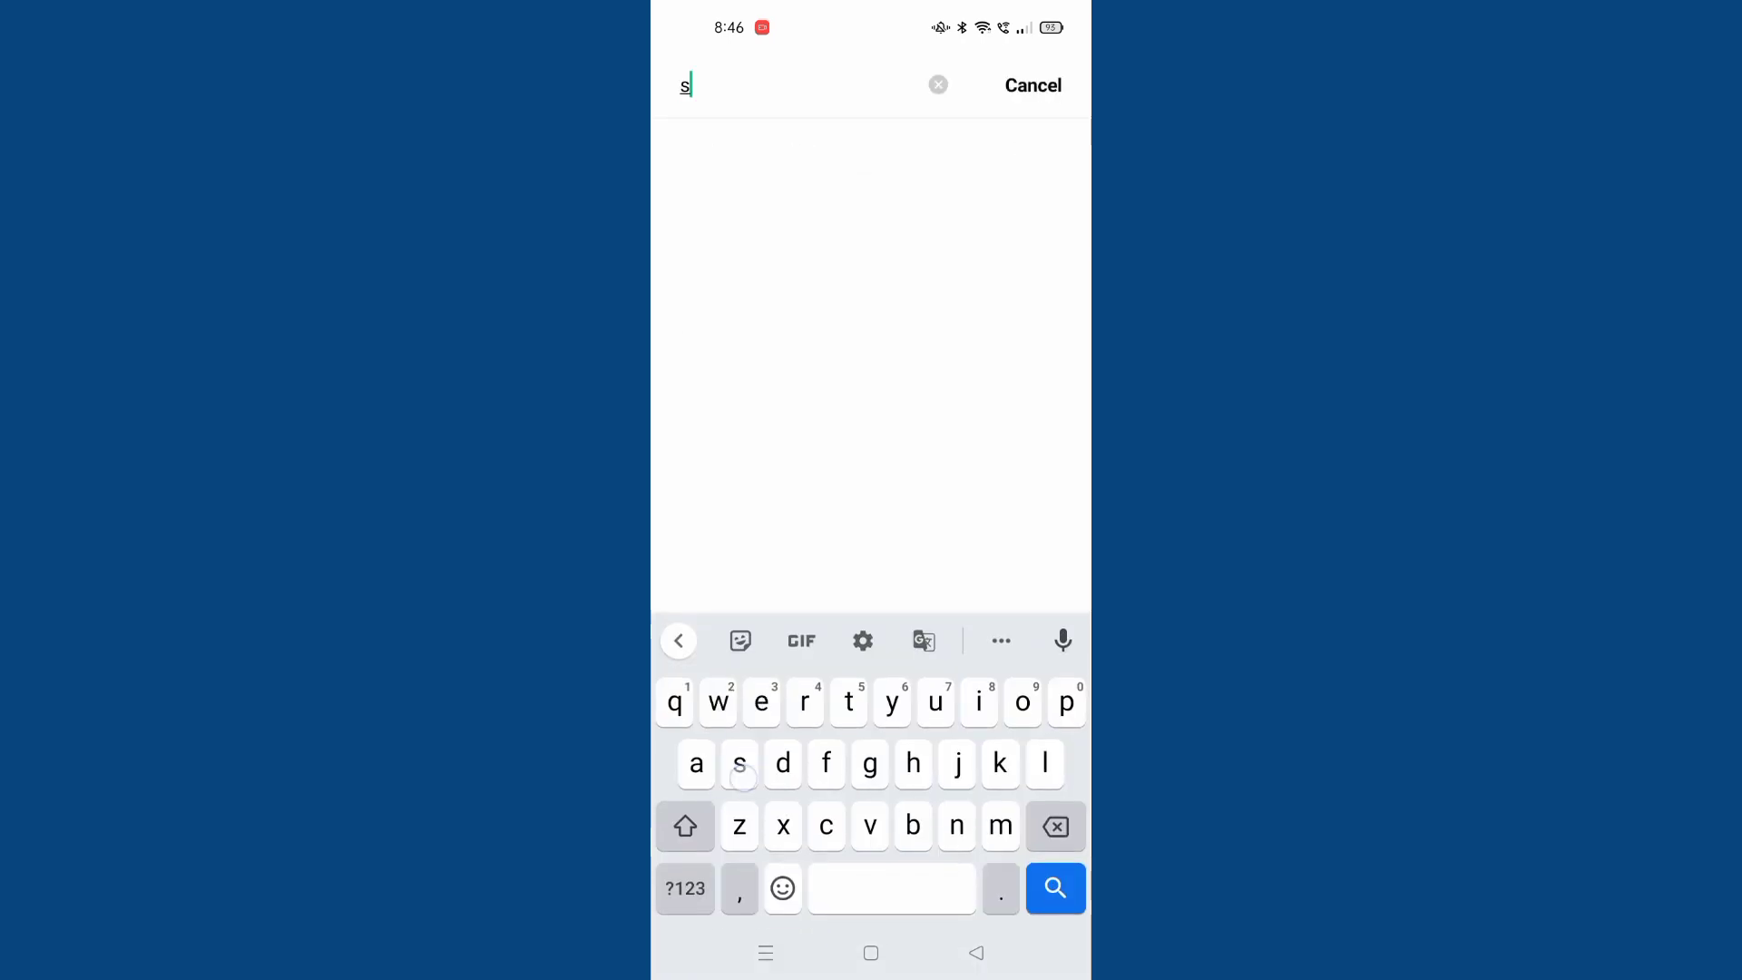
{"action": "type", "text": "cre"}
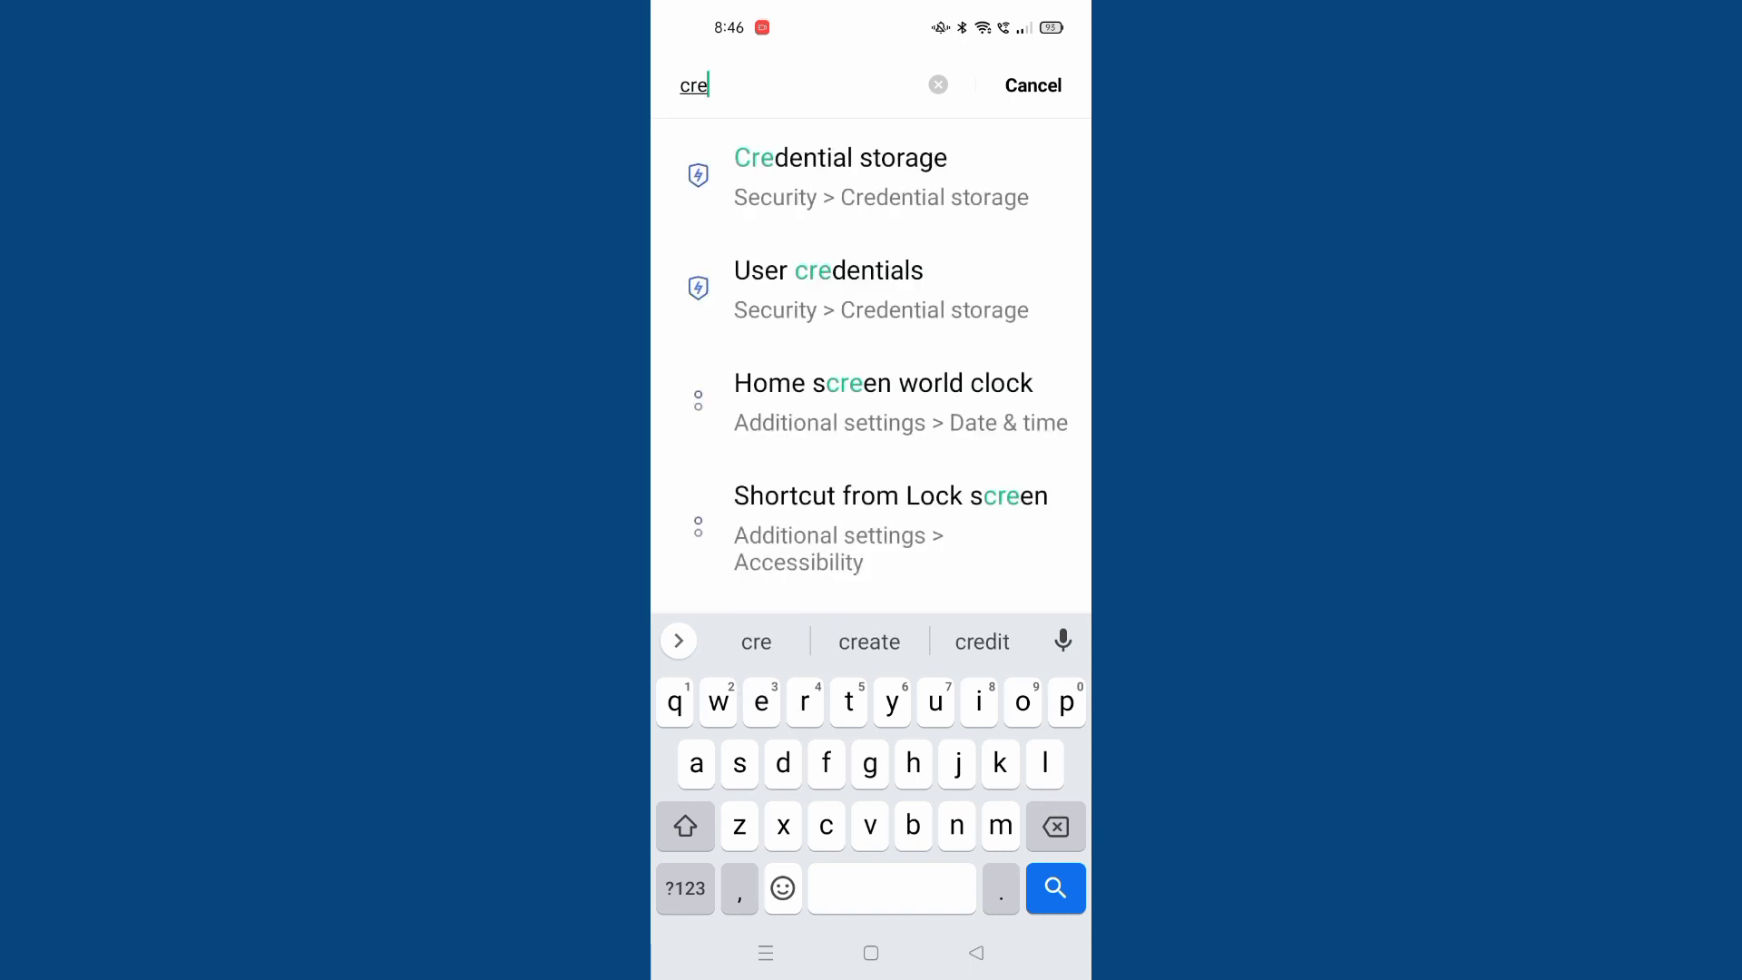
{"action": "left_click", "coordinate": [840, 156]}
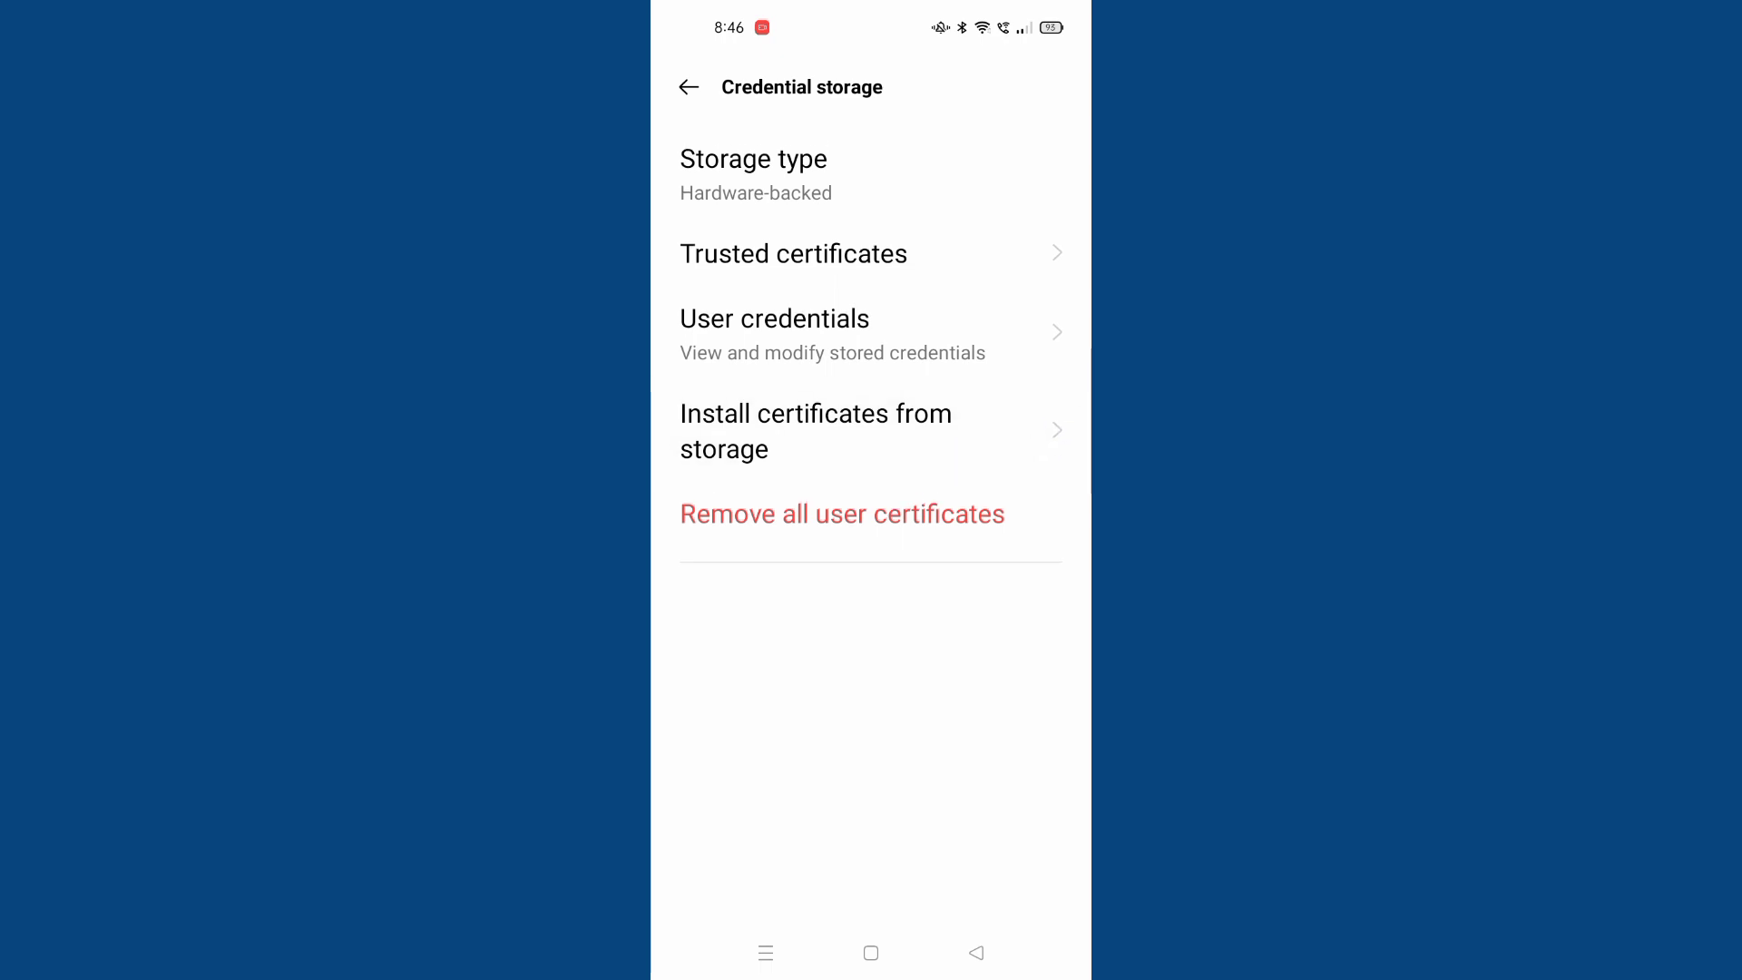
Step: Start a CA certificate install from storage, then decline it at the privacy warning
{"action": "left_click", "coordinate": [815, 430]}
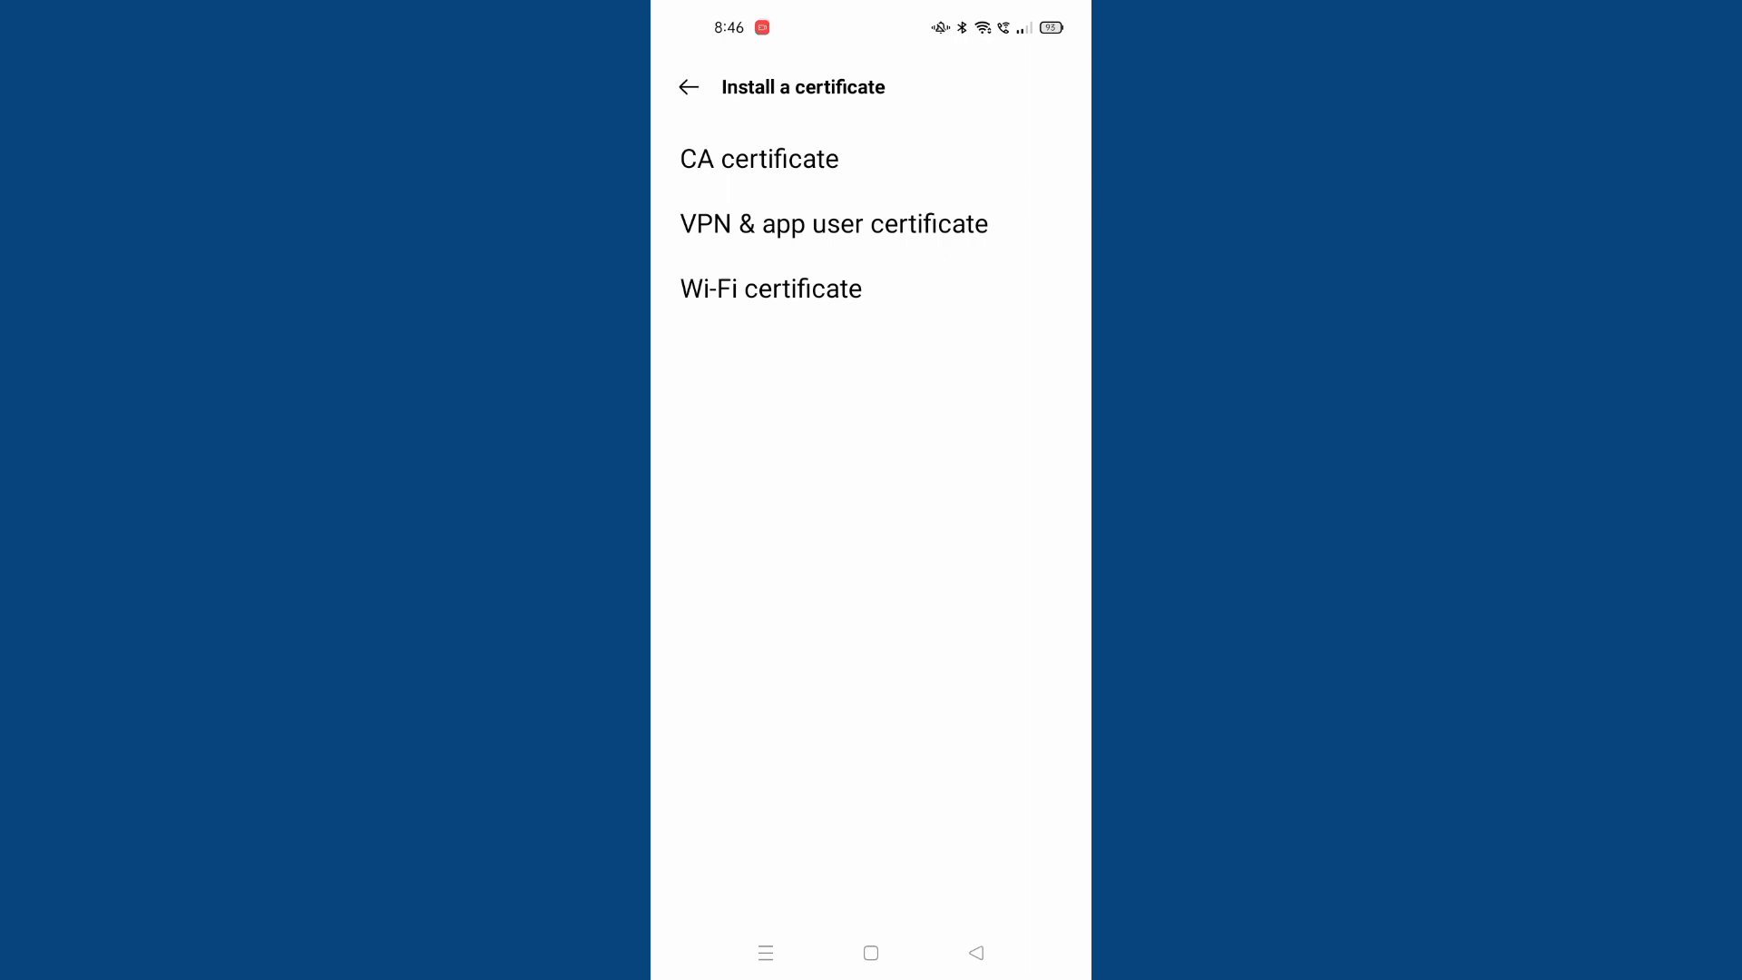
{"action": "left_click", "coordinate": [758, 158]}
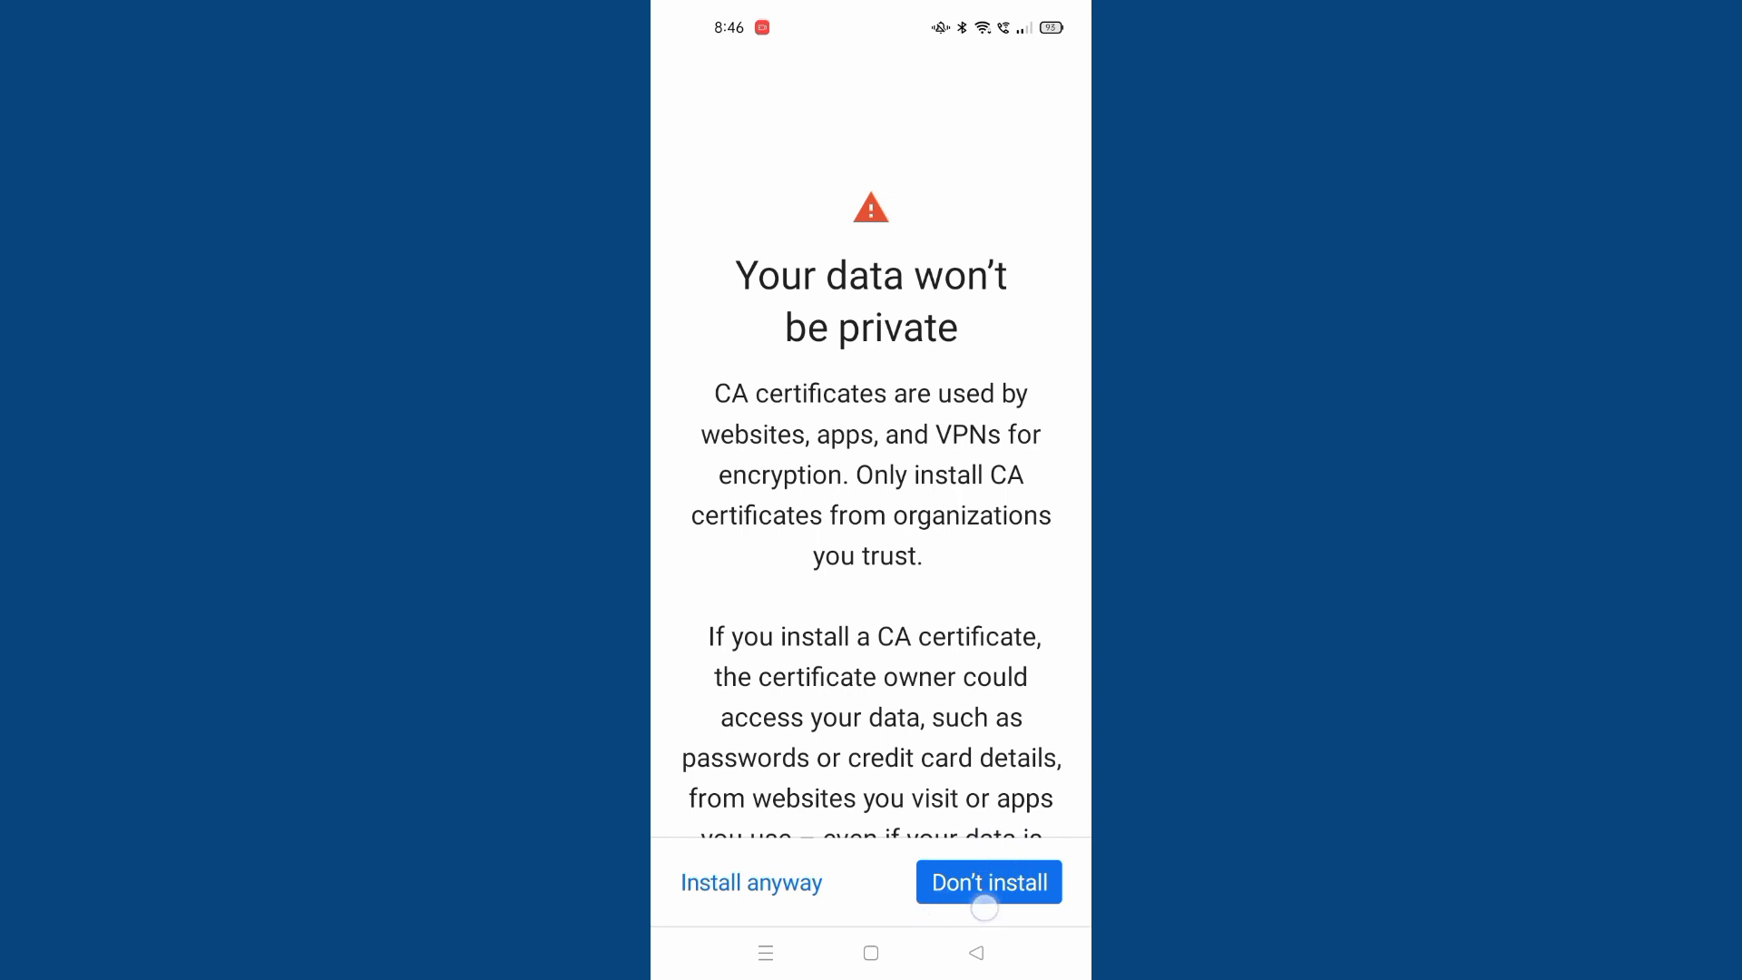
{"action": "left_click", "coordinate": [988, 882]}
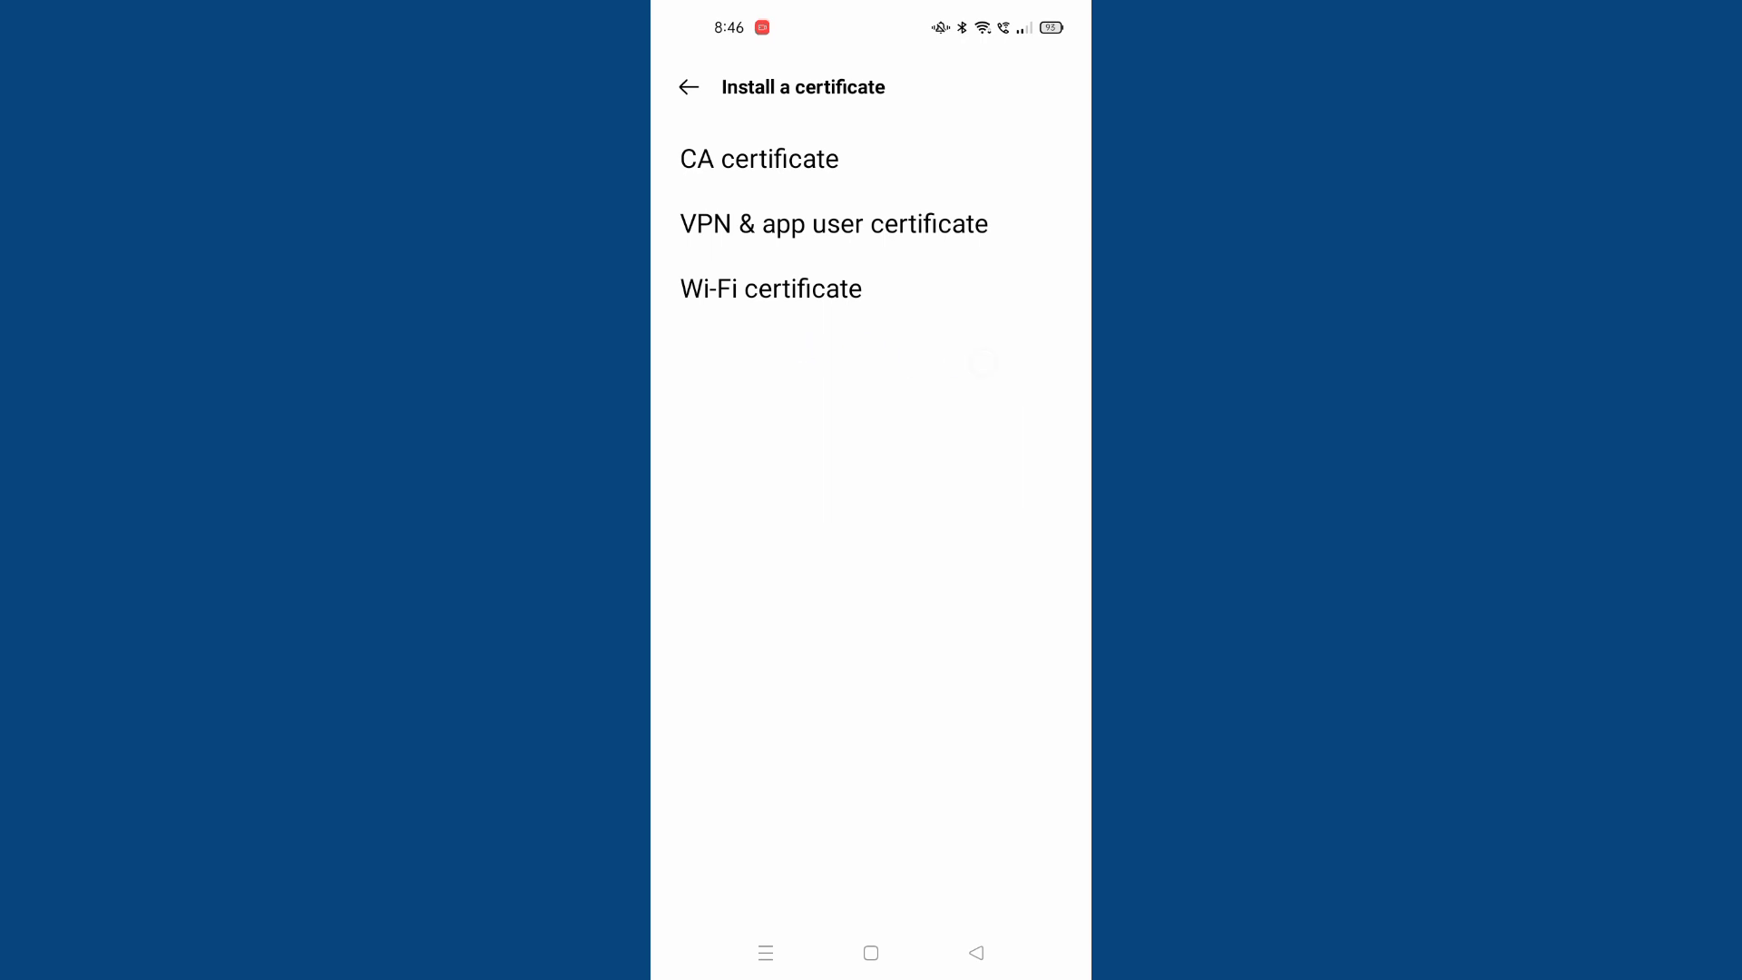
Step: Back out through Credential storage, leave Settings and return to the launcher's all-apps list
{"action": "left_click", "coordinate": [687, 87]}
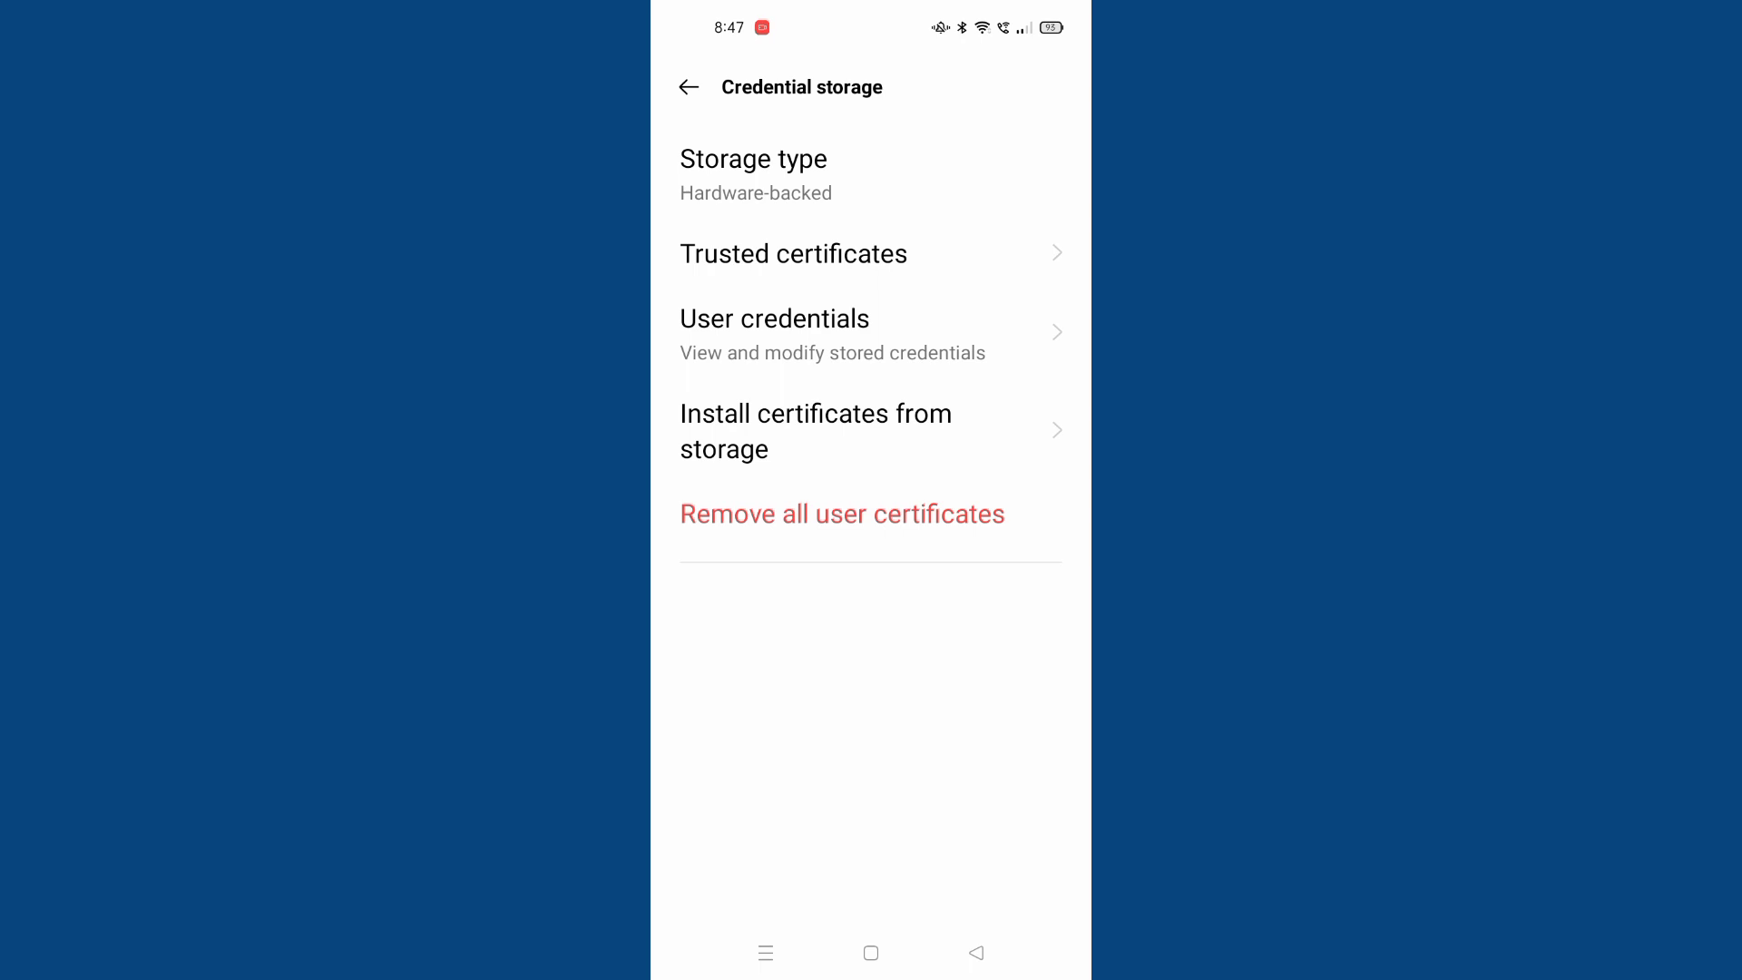
{"action": "left_click", "coordinate": [871, 254]}
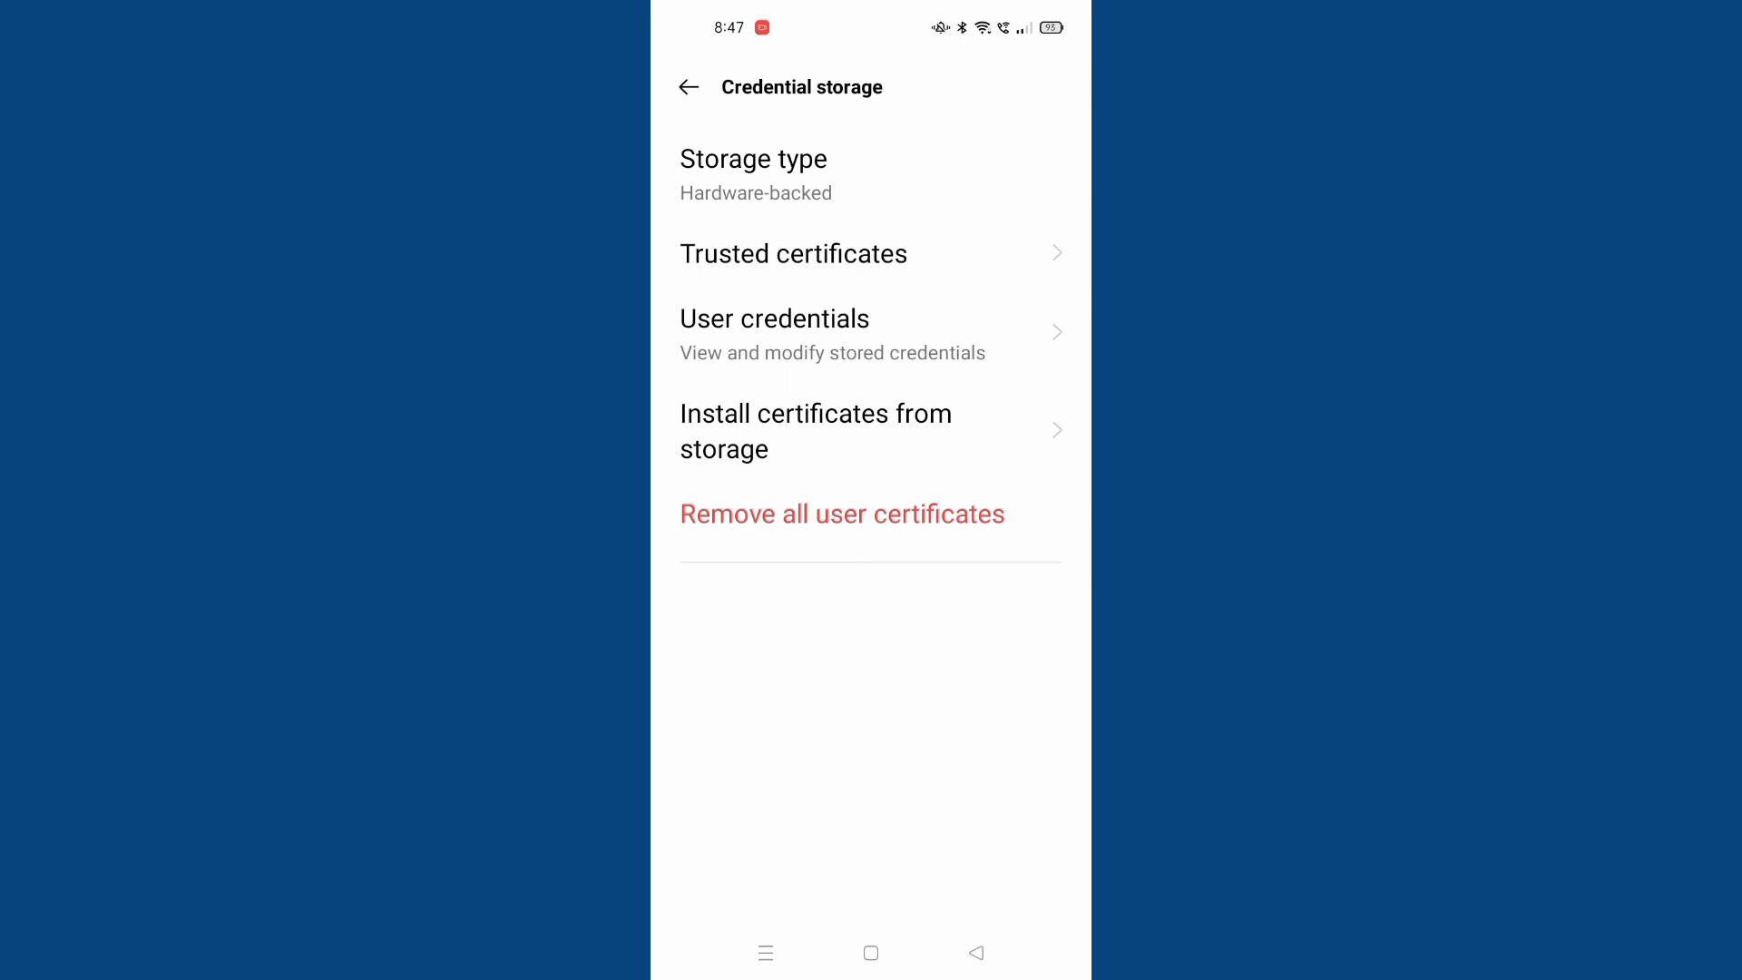
{"action": "left_click", "coordinate": [688, 88]}
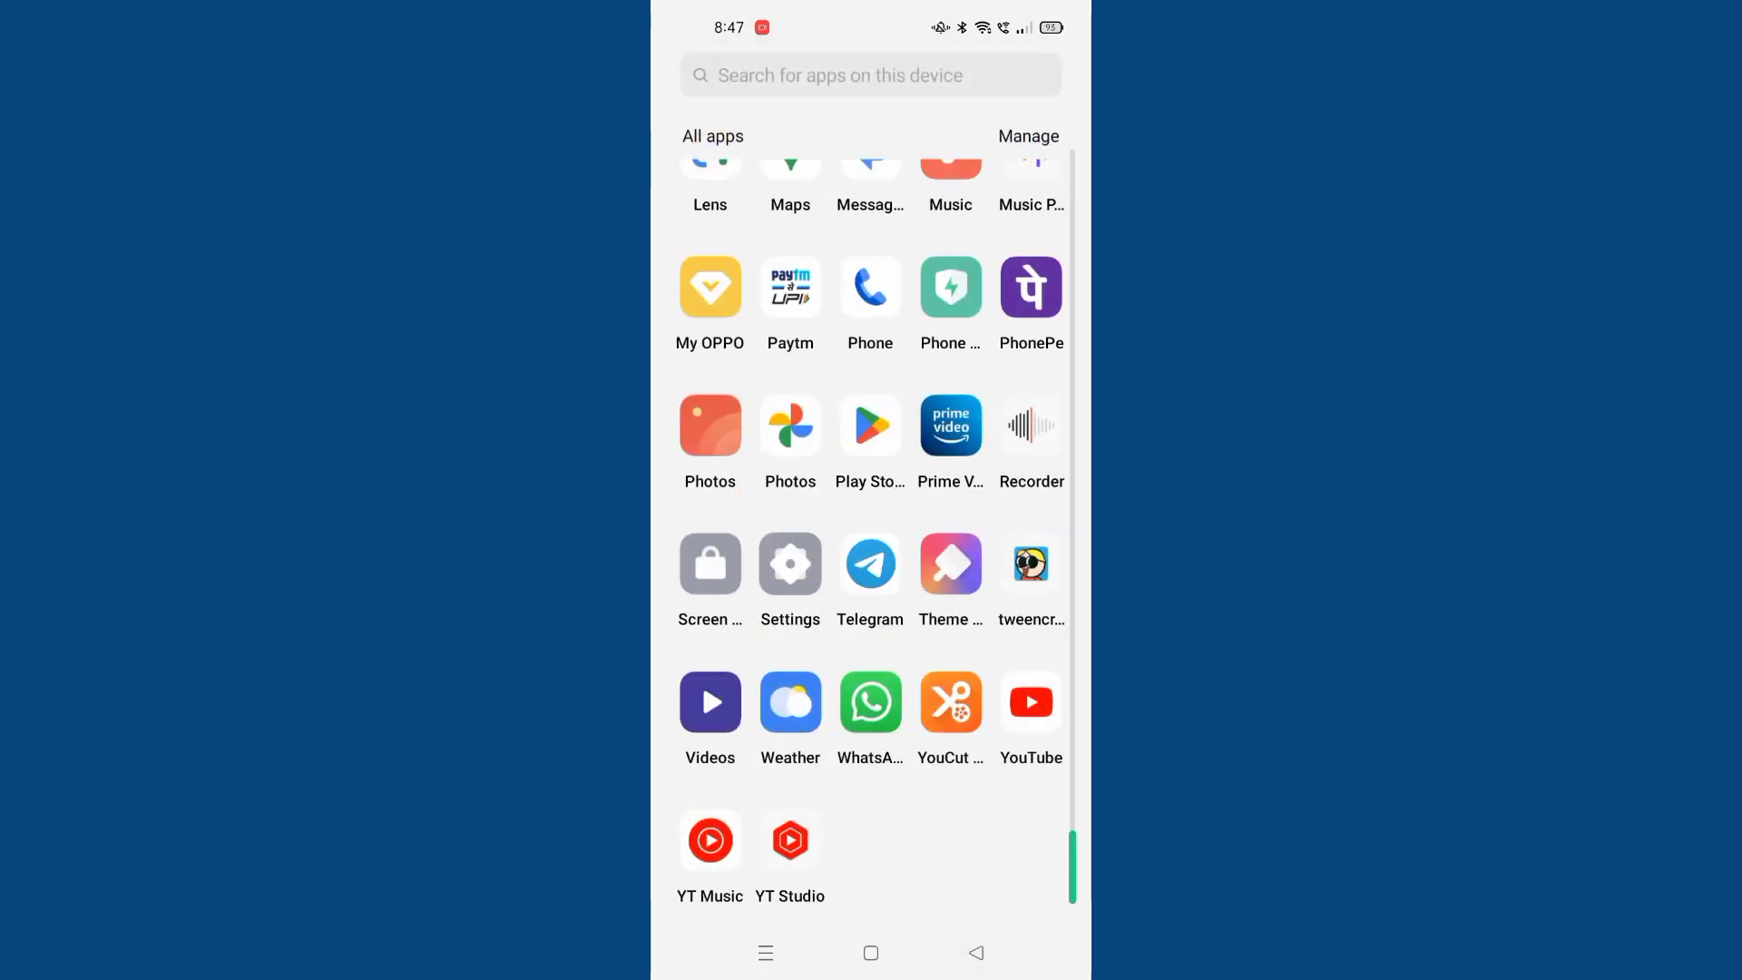
{"action": "scroll", "scroll_direction": "up", "scroll_amount": 3}
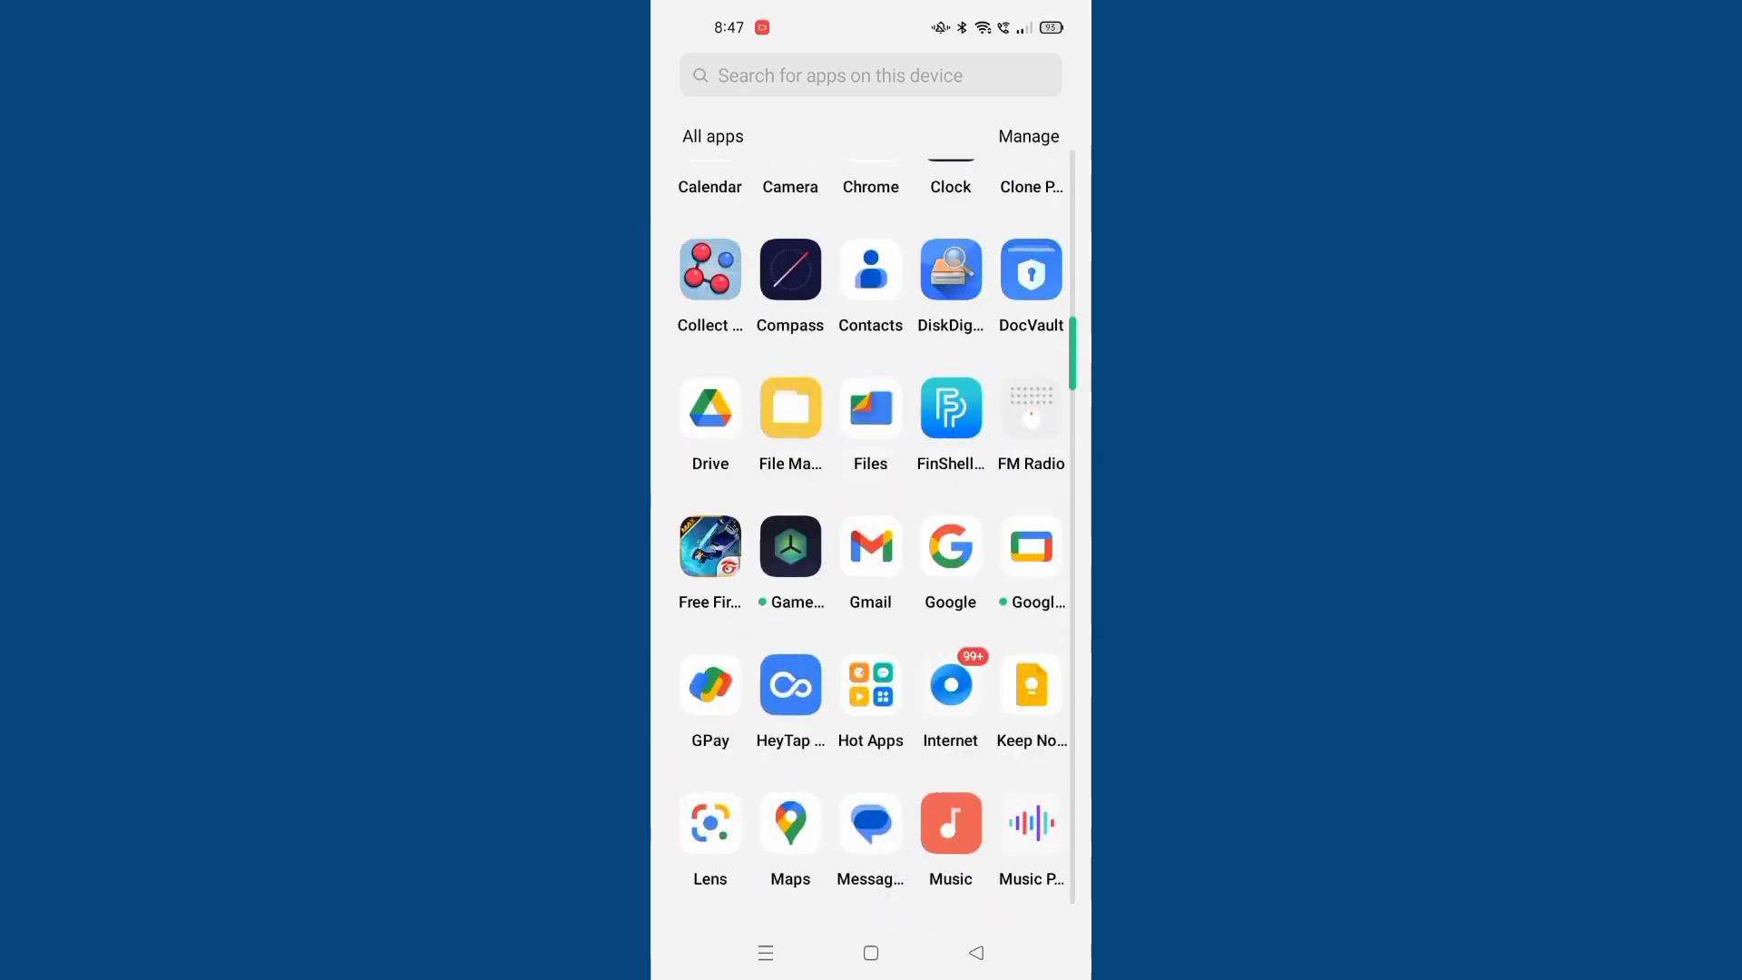